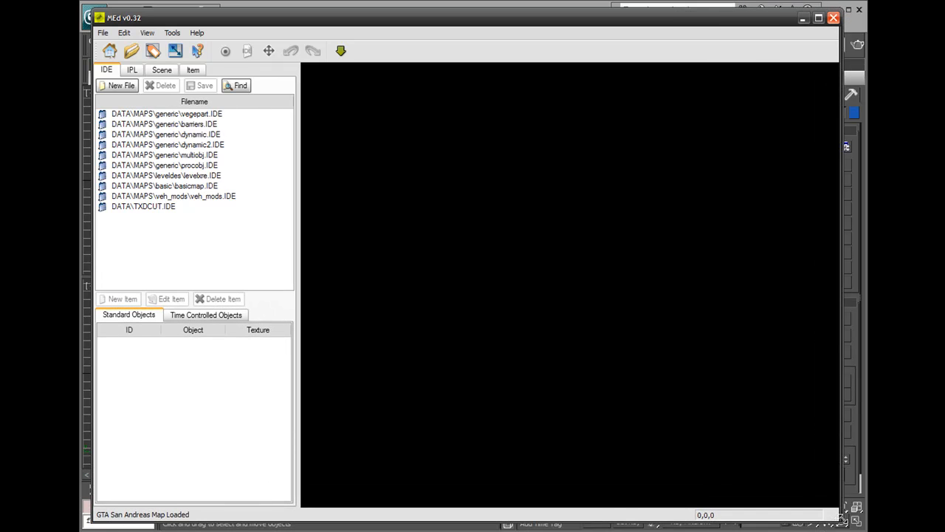
Step: Load the object definitions from DATA\MAPS\basic\basicmap.IDE
left_click(161, 69)
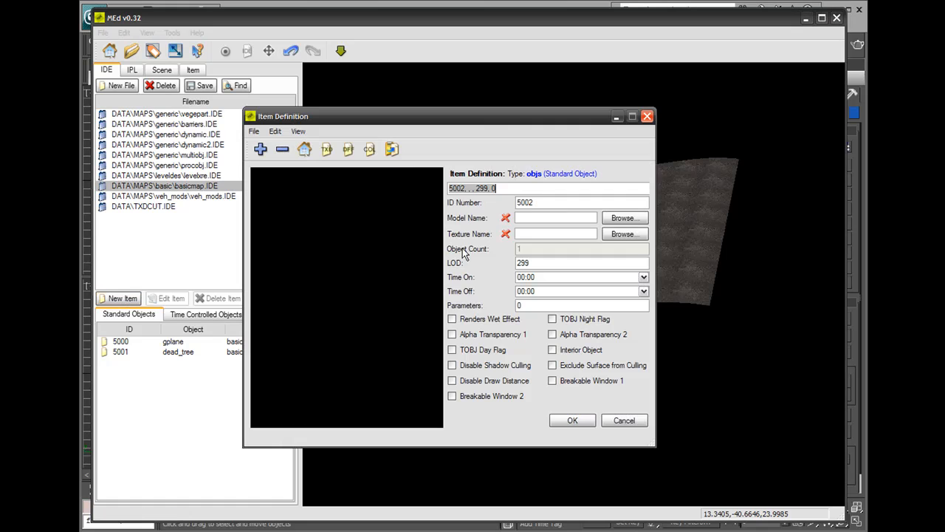
mouse_move(624, 217)
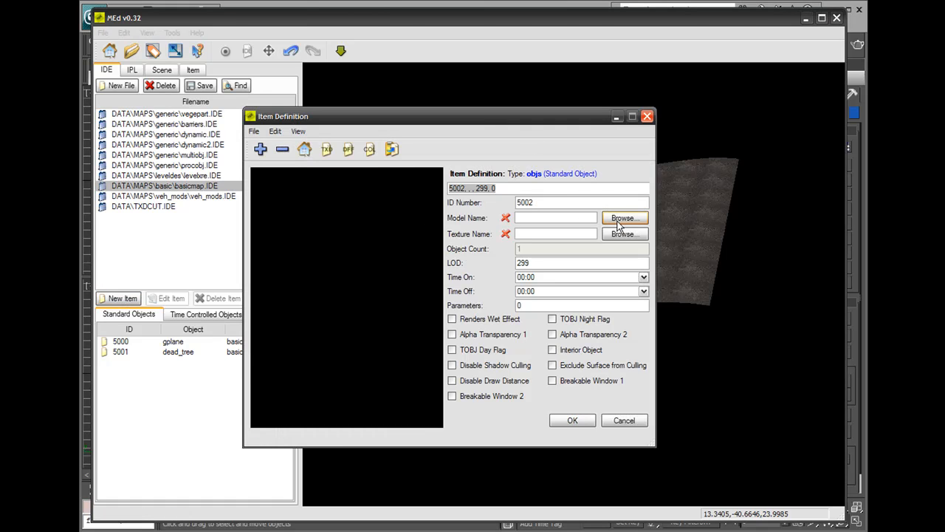
Step: Define object 5002 using model floor.dff and texture dictionary basicmain.txd
left_click(623, 217)
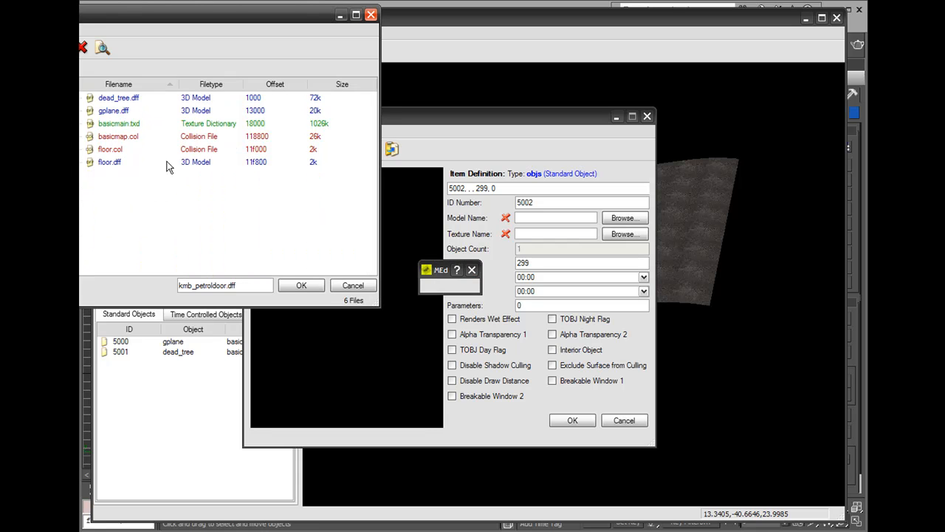
mouse_move(159, 172)
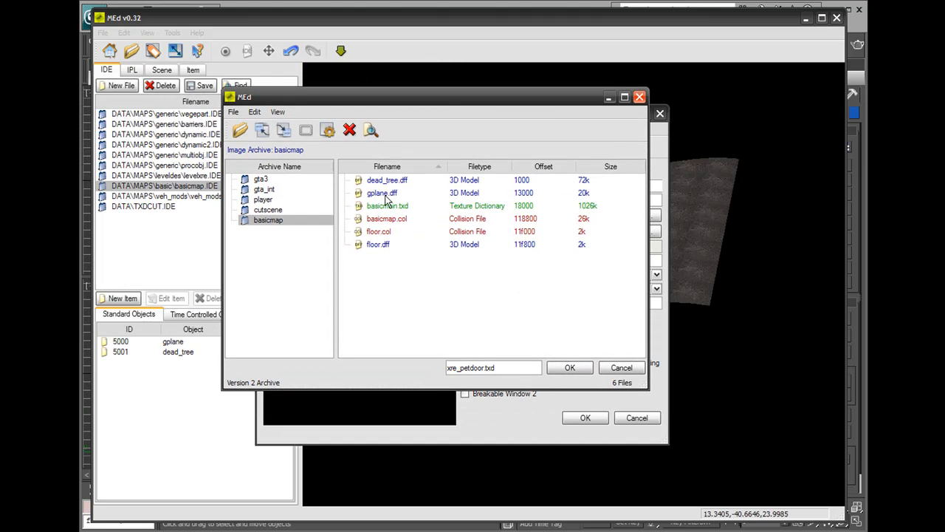
left_click(387, 205)
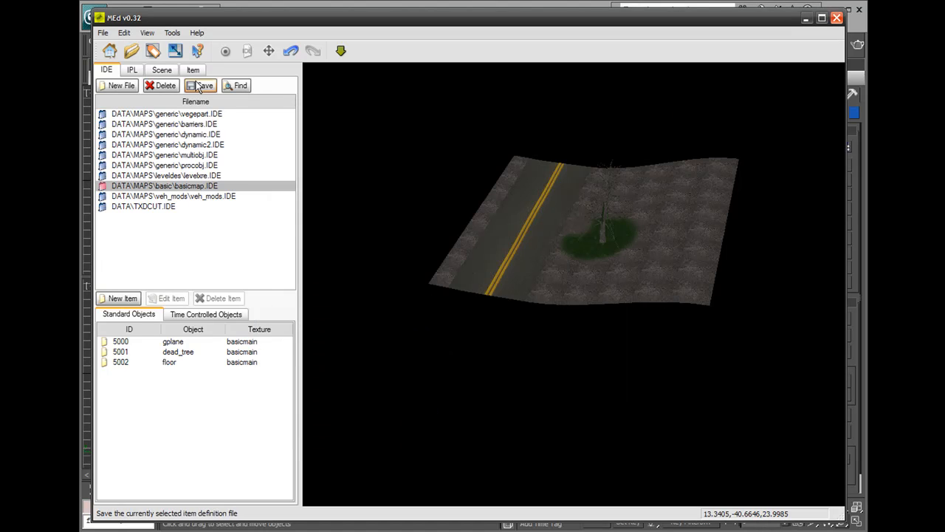
Step: Save basicmap.IDE and load the instances in basicmap.IPL
left_click(201, 84)
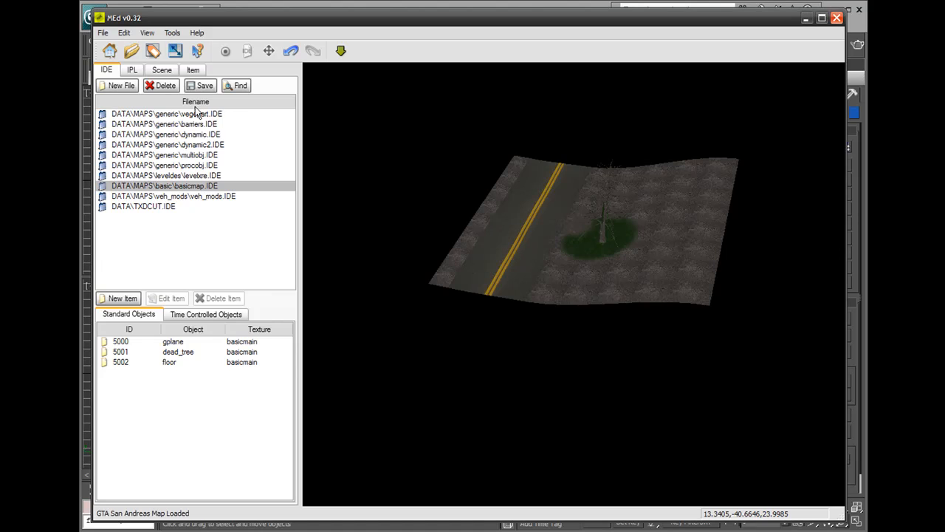
left_click(132, 69)
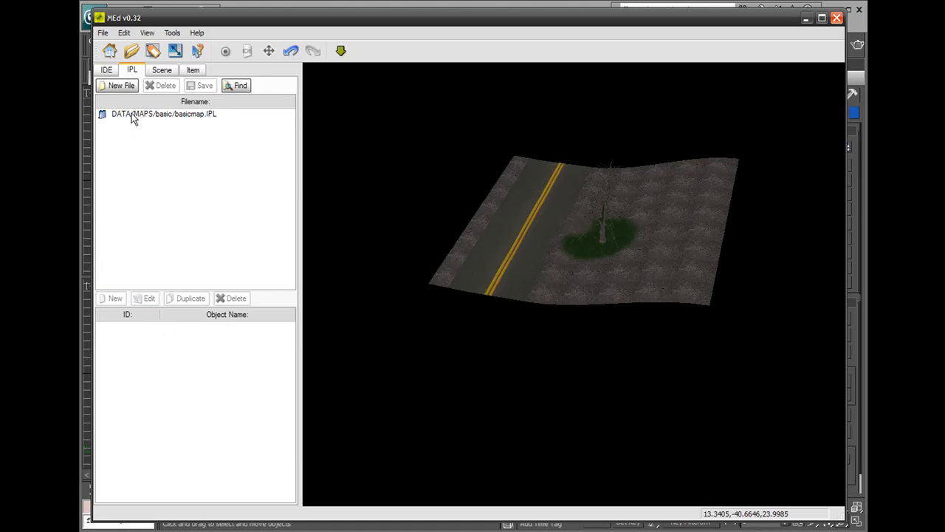
left_click(162, 114)
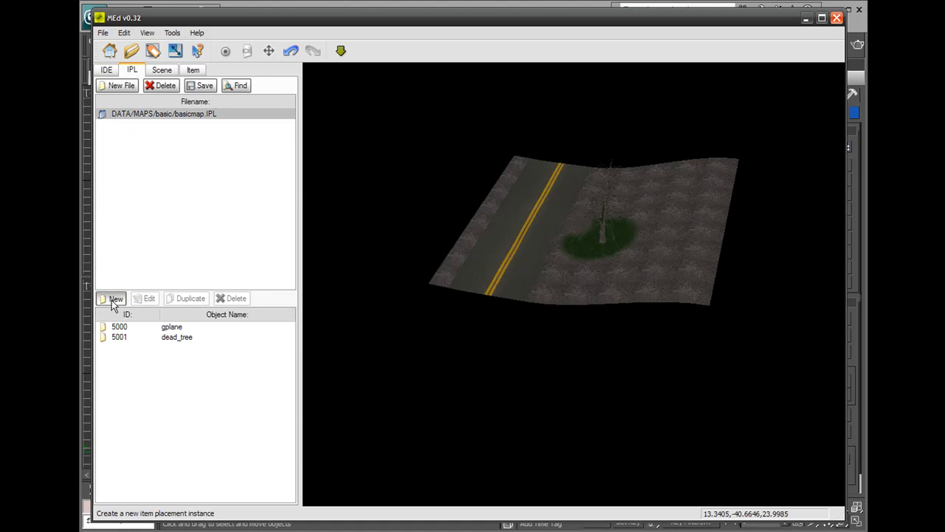
Step: Place a new instance of the floor object (5002) into basicmap.IPL
left_click(116, 299)
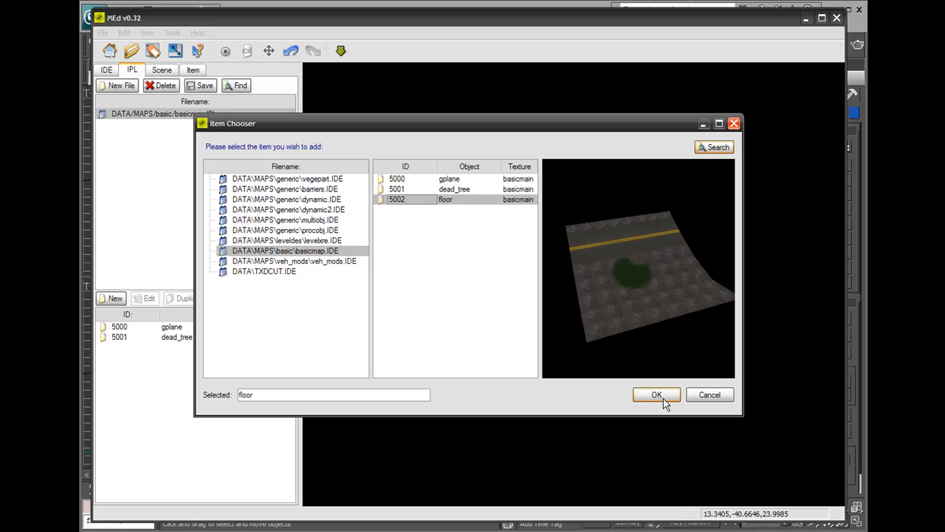
left_click(656, 394)
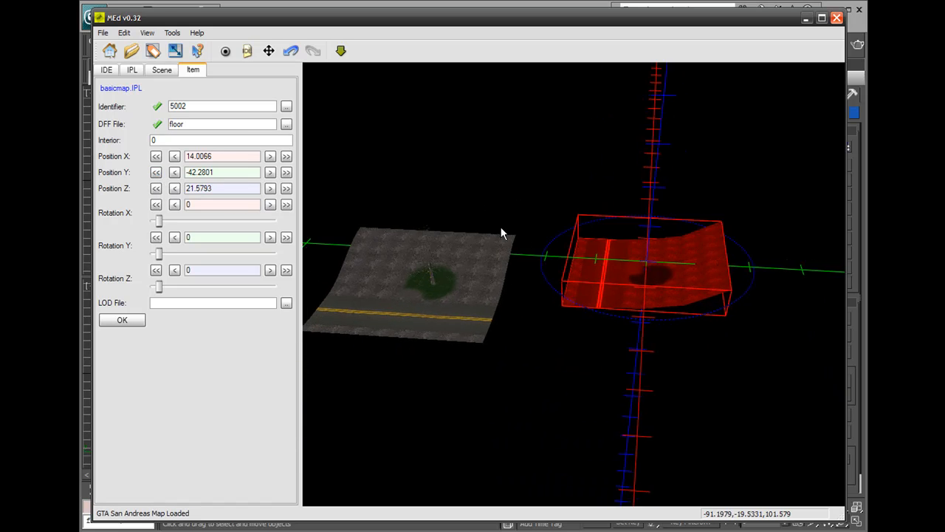
Step: Lower the floor 10 units on Z, shift it 10 units on X, rotate Z to 282 and apply
left_click(157, 189)
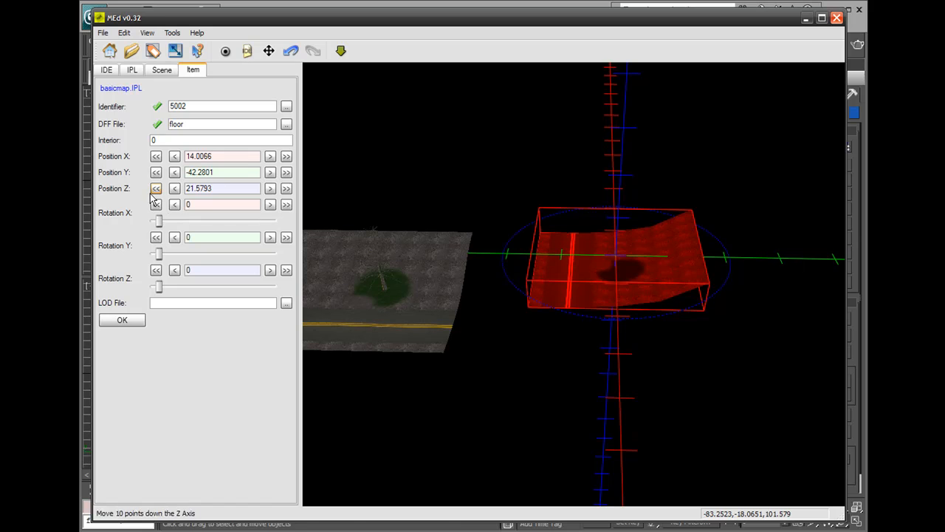
left_click(157, 189)
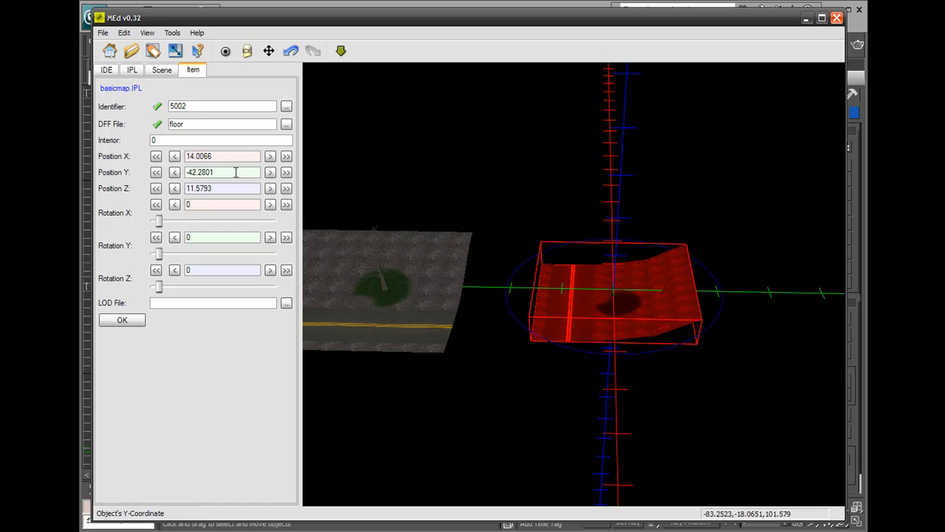
mouse_move(160, 288)
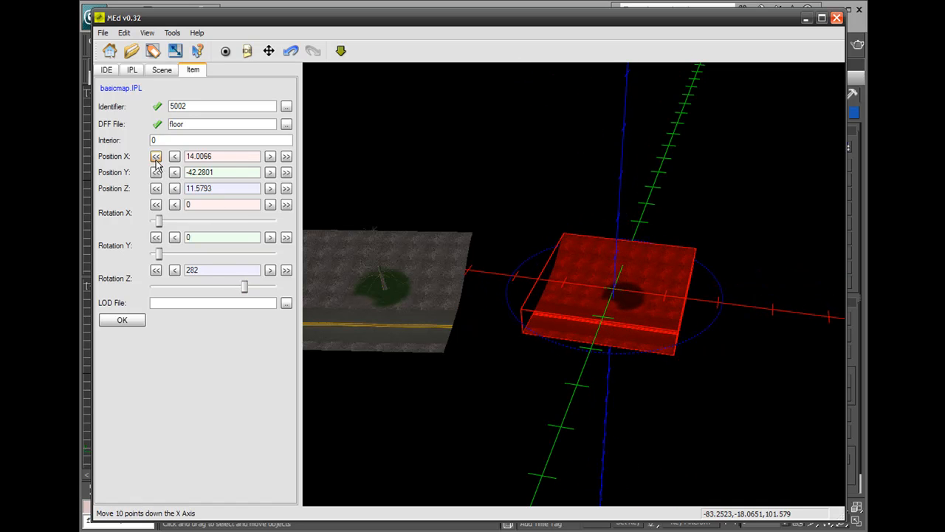
left_click(156, 156)
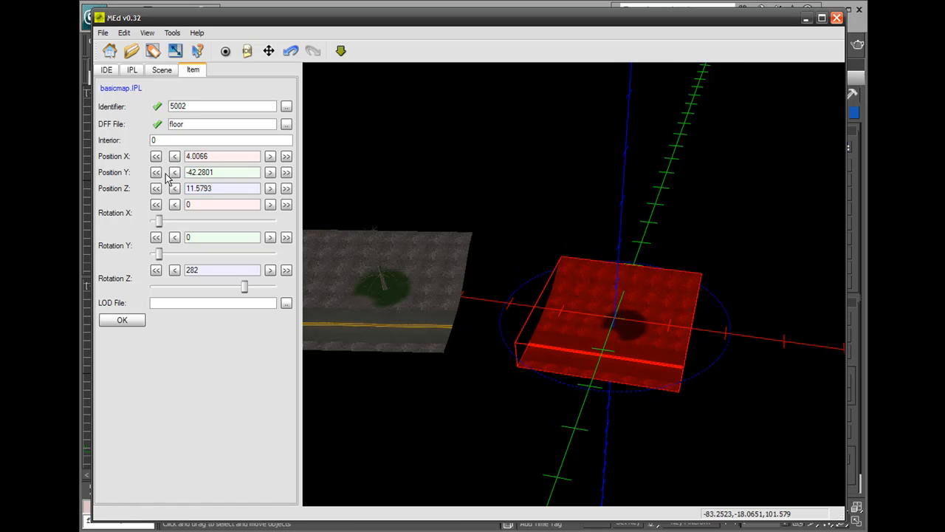
left_click(270, 172)
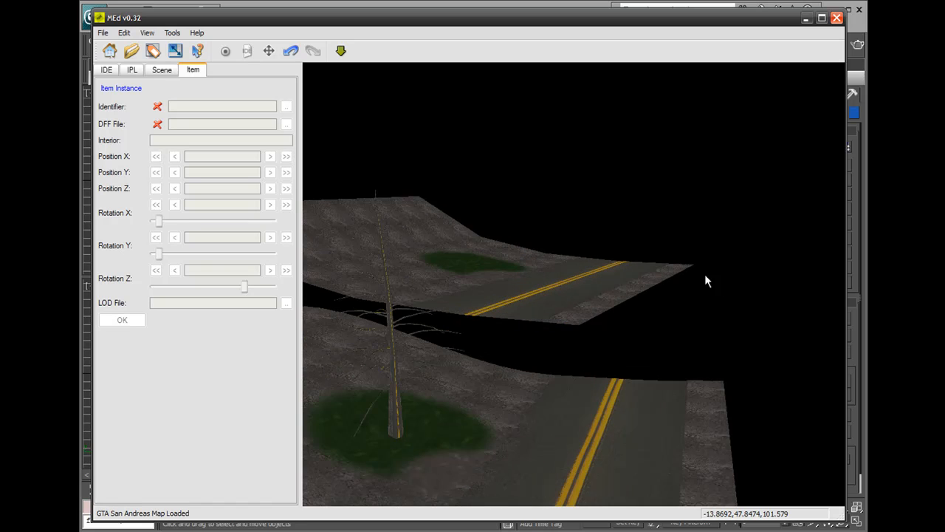
Step: Show basicmap.IPL's instance list confirming floor (5002) beside gplane and dead_tree
left_click(132, 70)
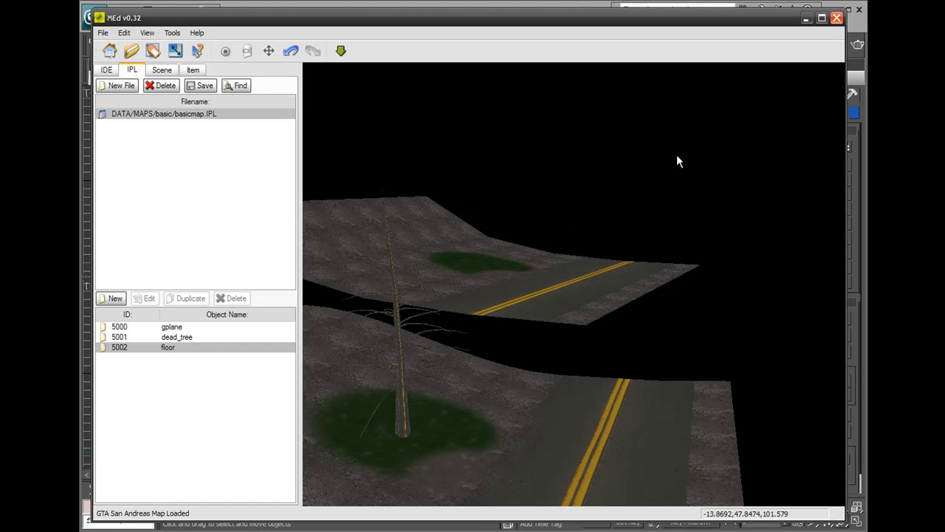
mouse_move(839, 36)
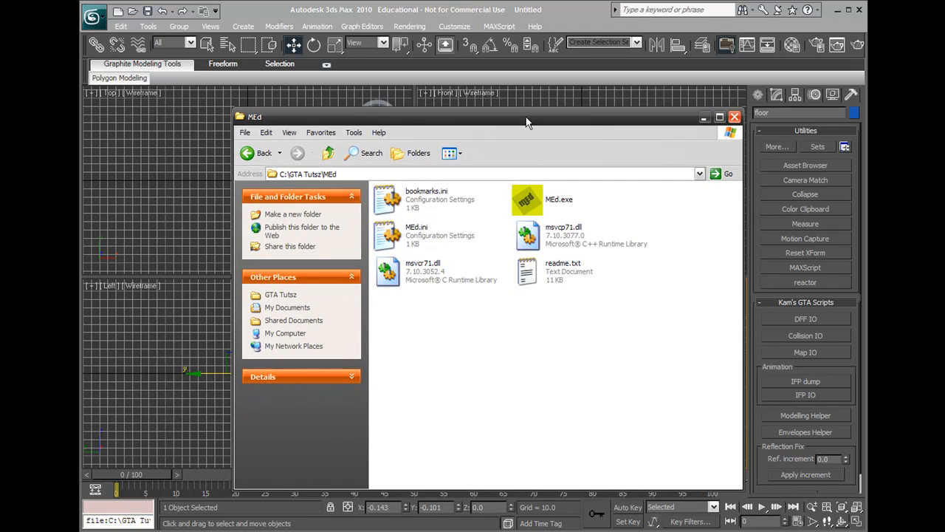
Step: Go up to the GTA Tutsz folder and scroll down to GTA_SA.exe
left_click(262, 152)
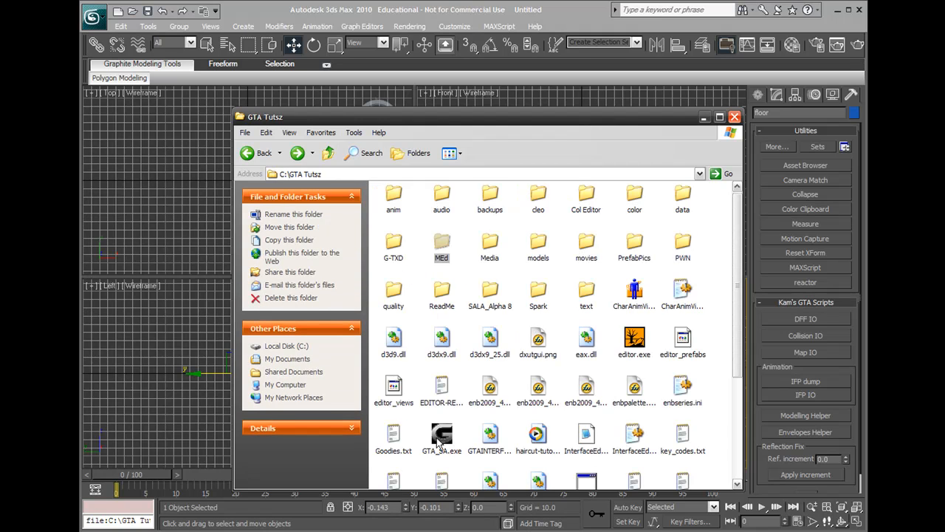
scroll("down", 3)
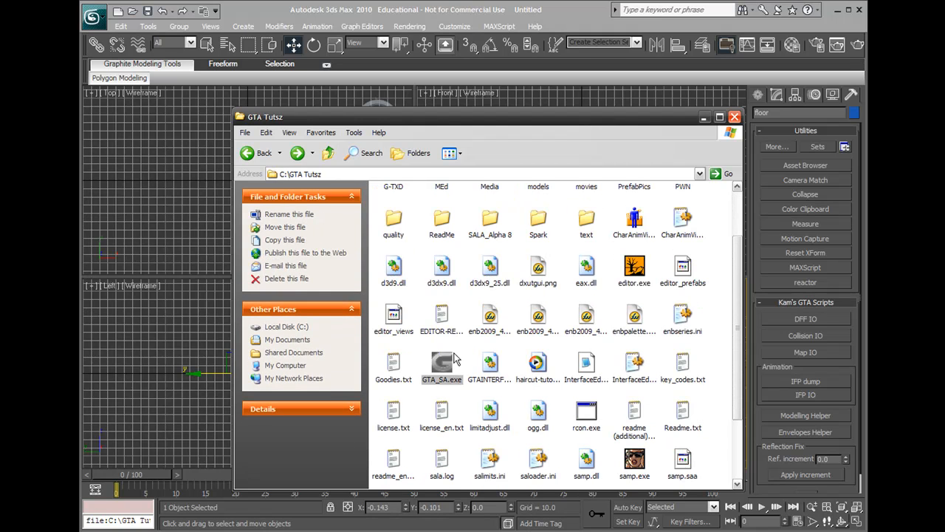